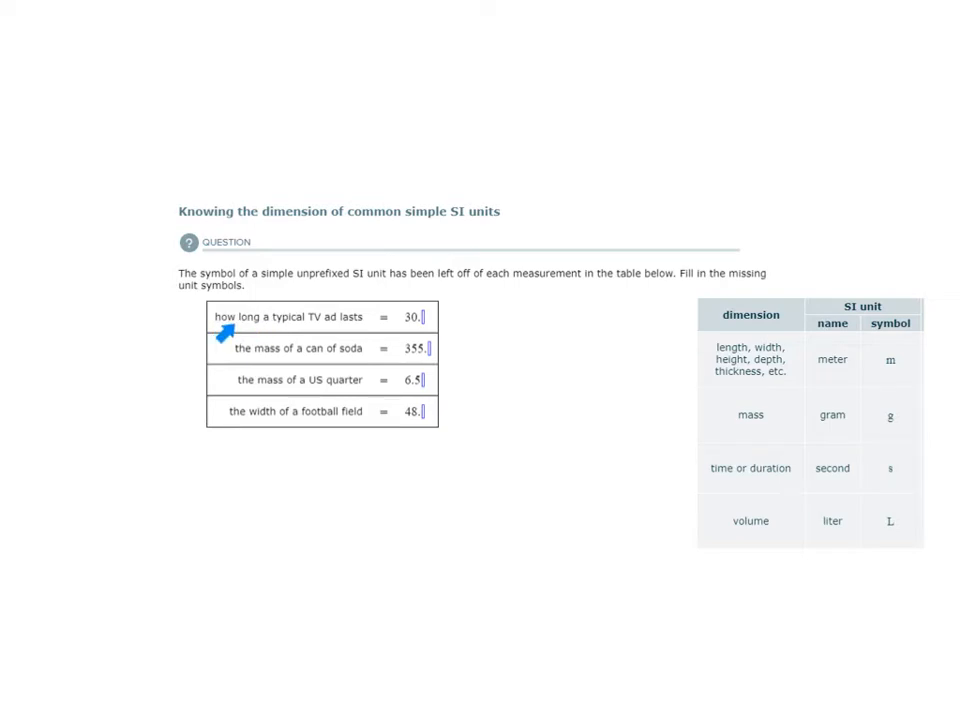
pyautogui.moveTo(230, 340)
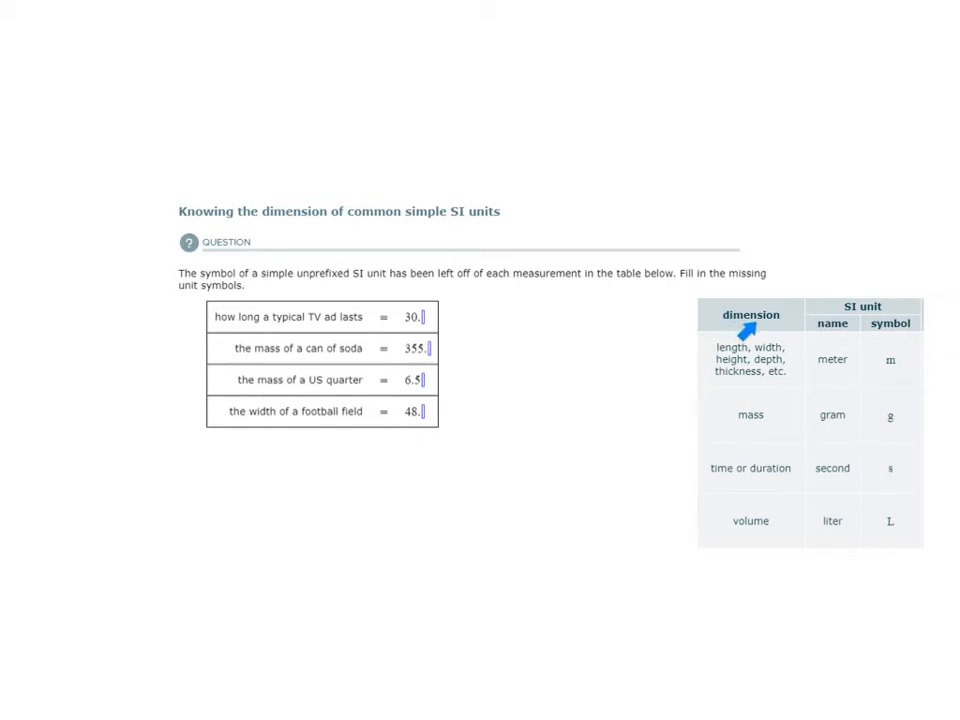
pyautogui.moveTo(712, 488)
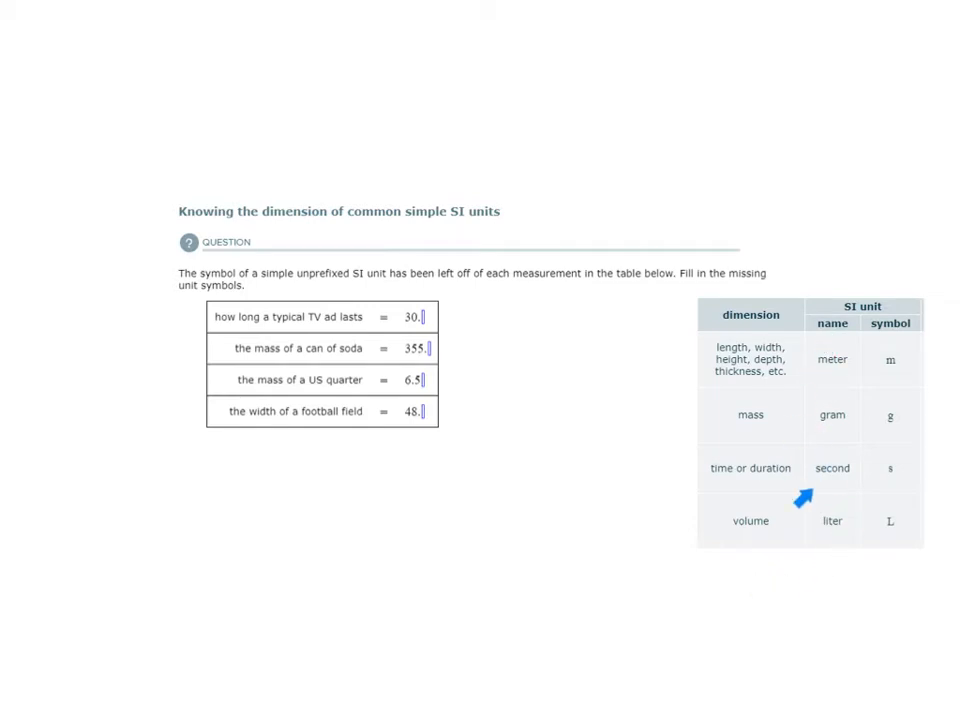
pyautogui.moveTo(764, 332)
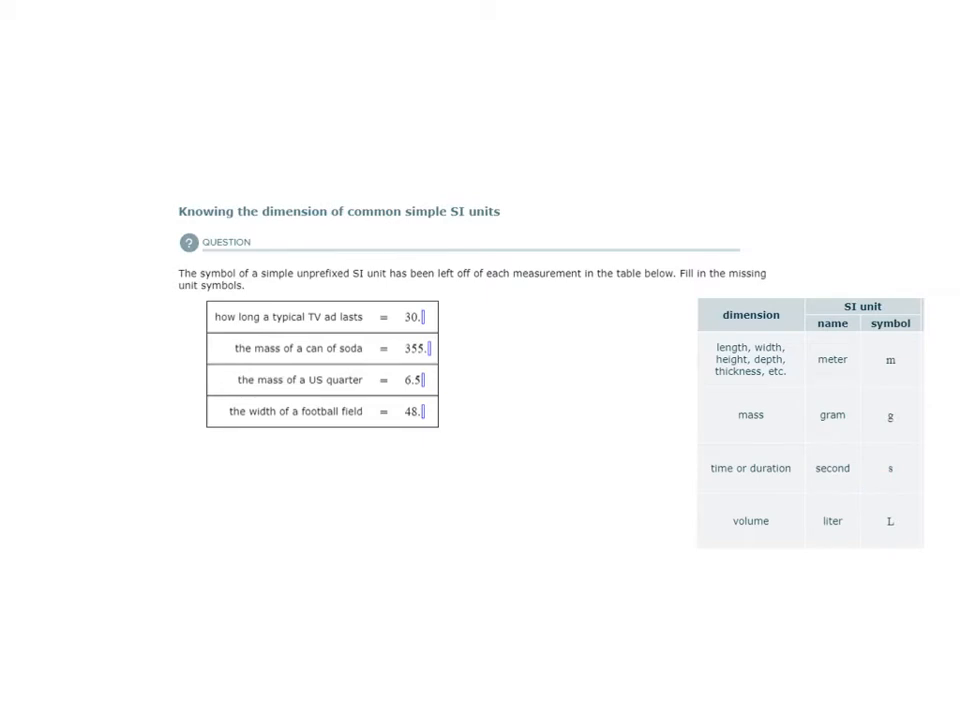
pyautogui.write('s')
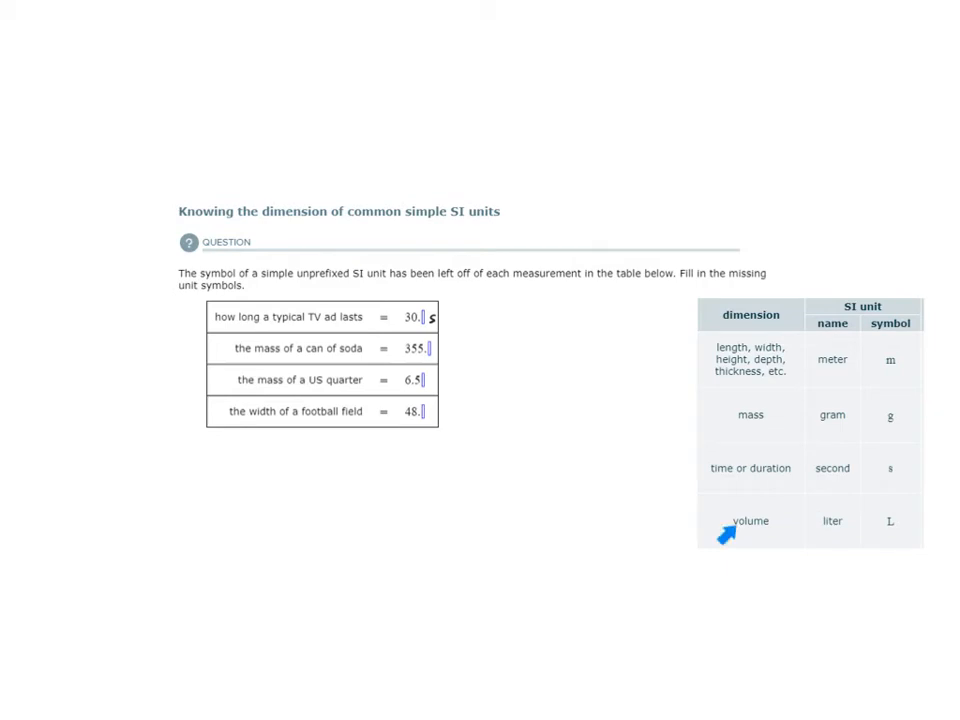
pyautogui.moveTo(710, 478)
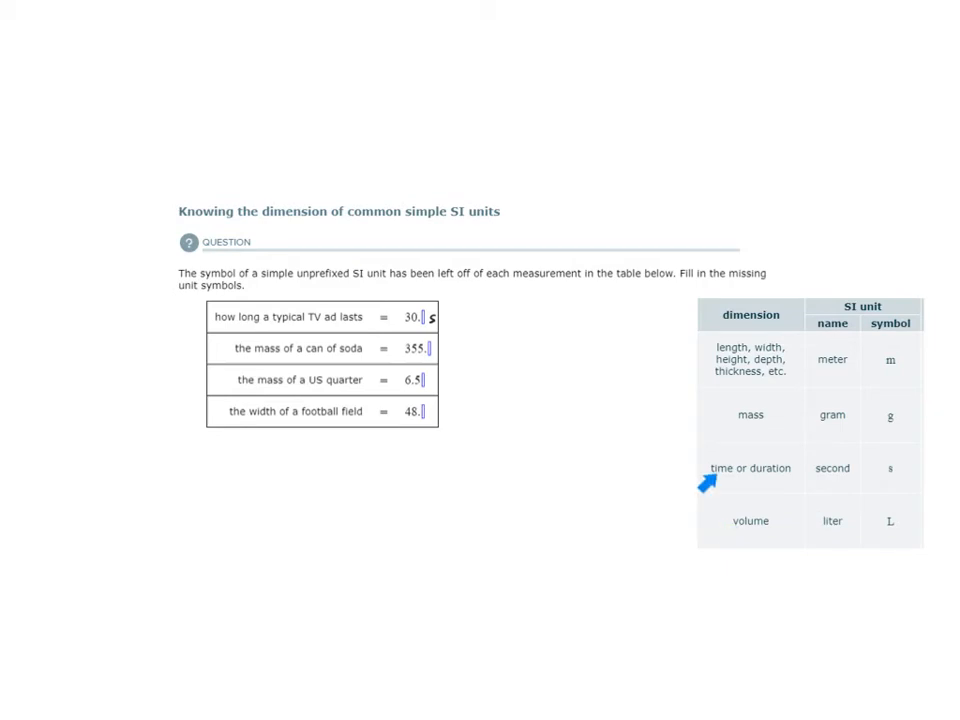
pyautogui.moveTo(712, 362)
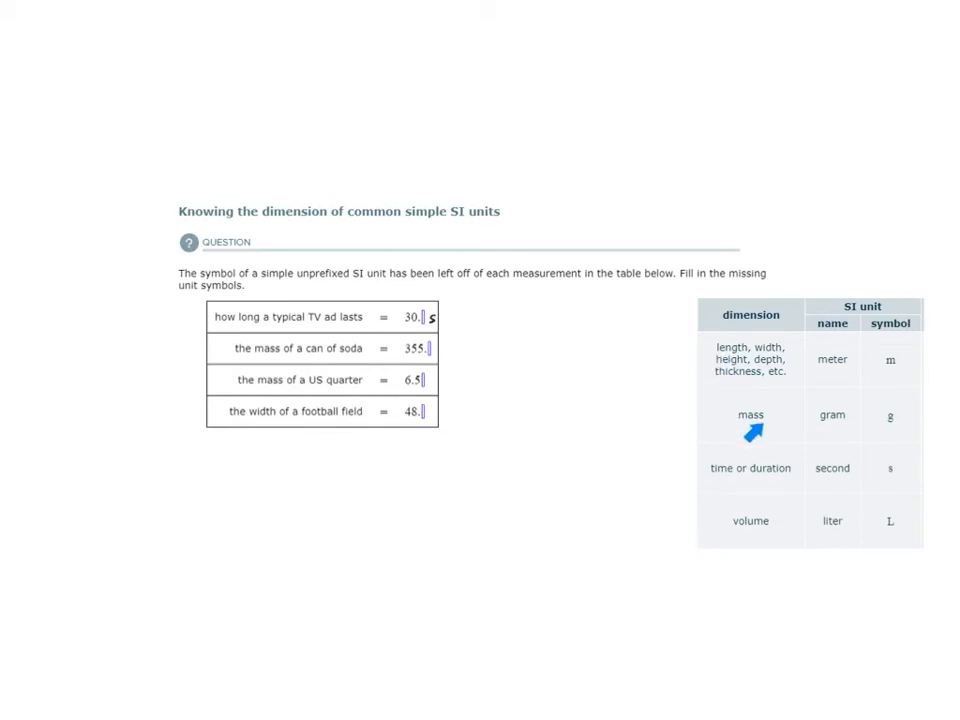
pyautogui.moveTo(752, 432)
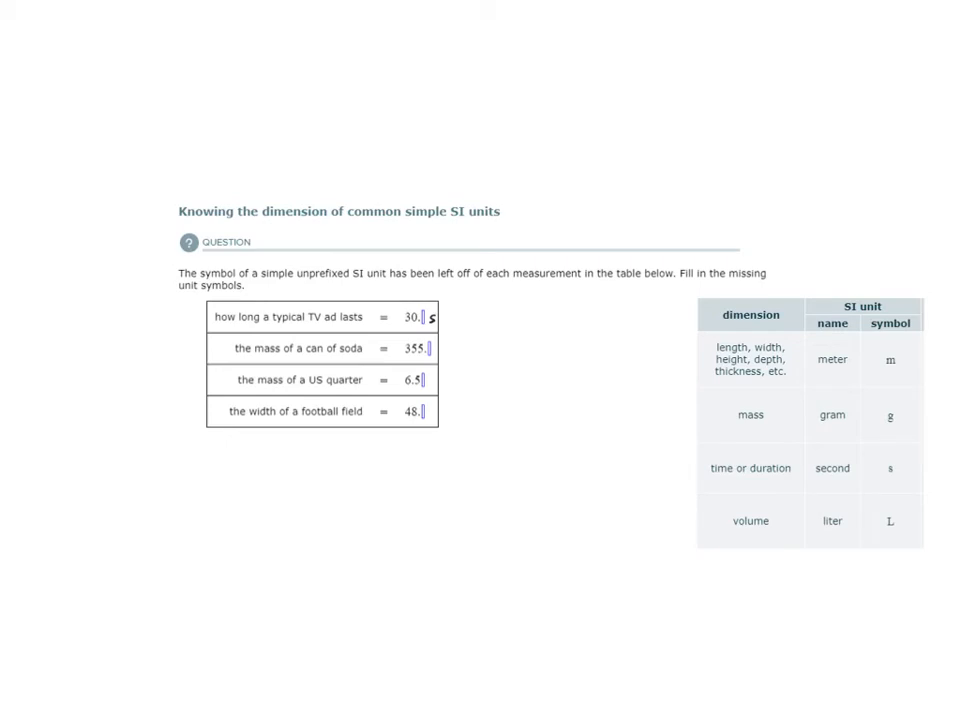
pyautogui.write('g')
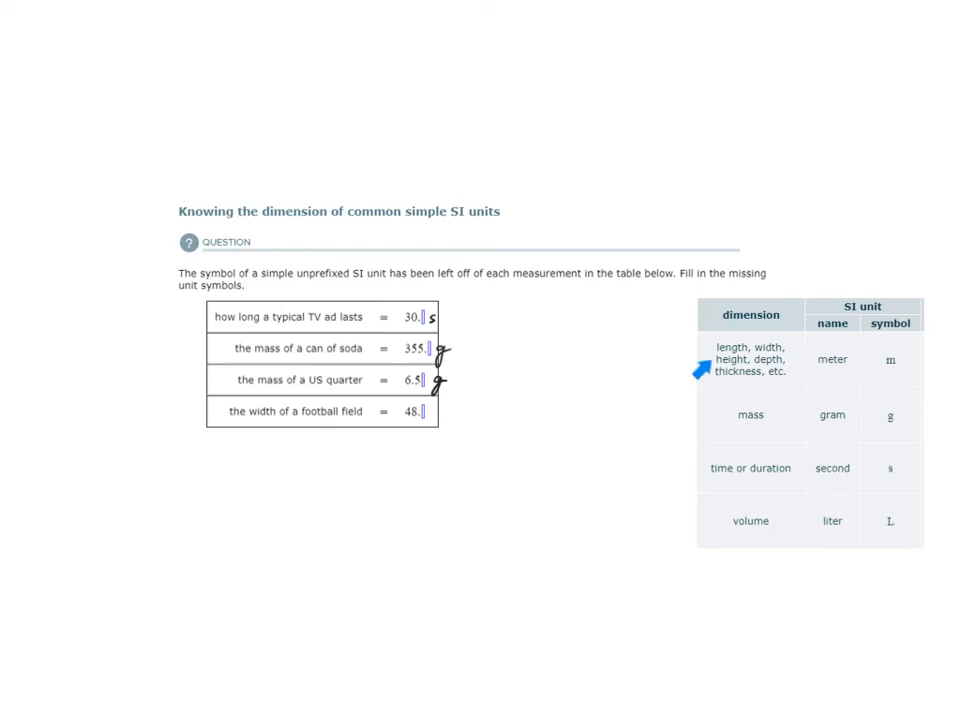
pyautogui.moveTo(756, 362)
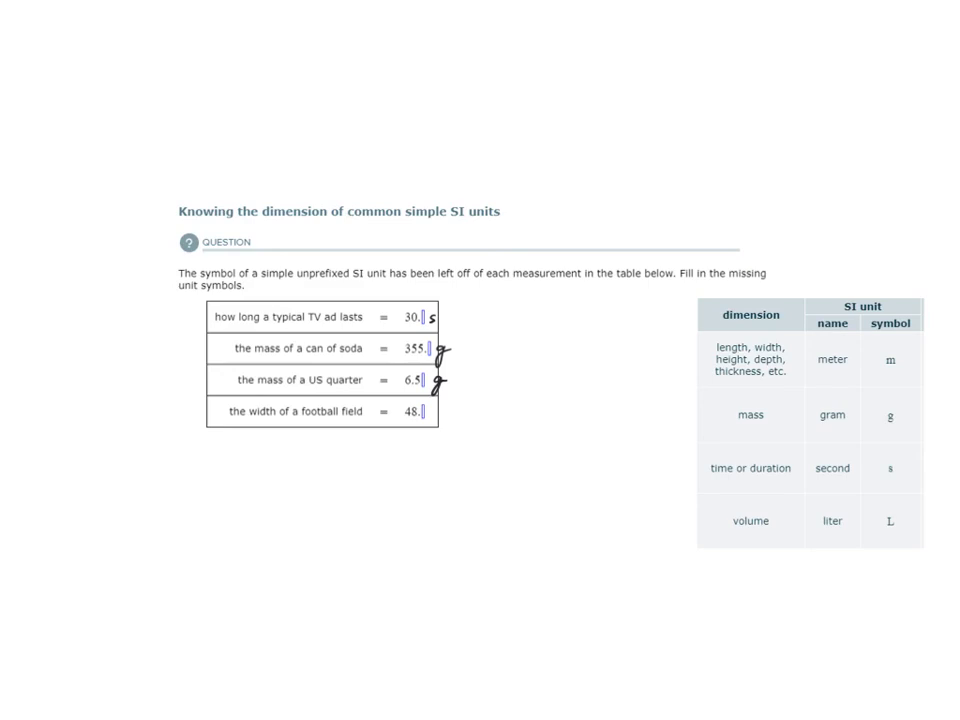
pyautogui.write('m')
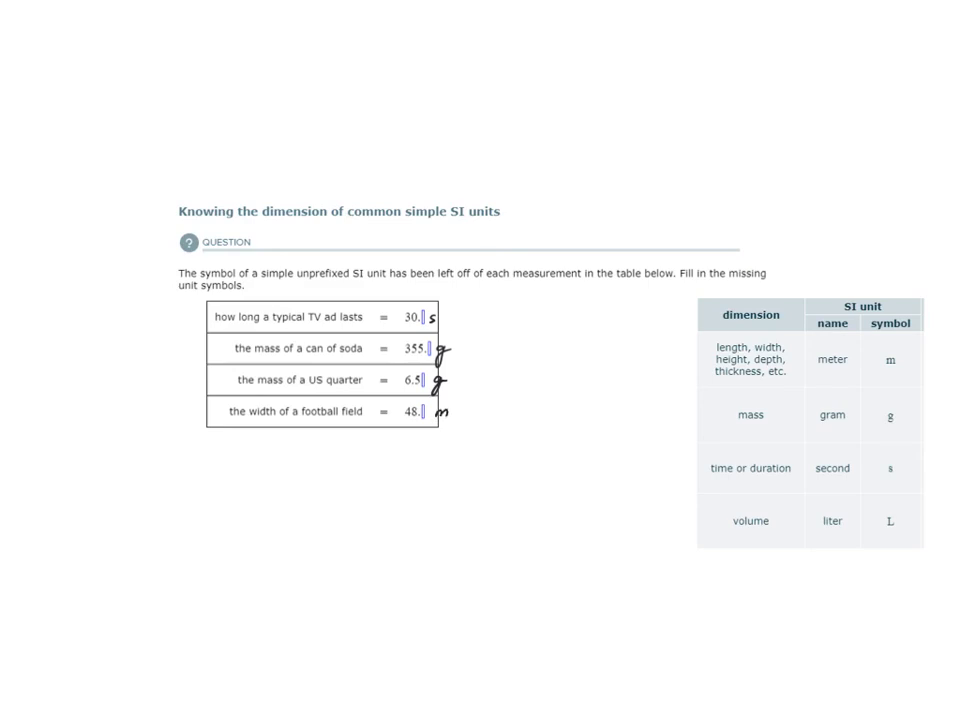